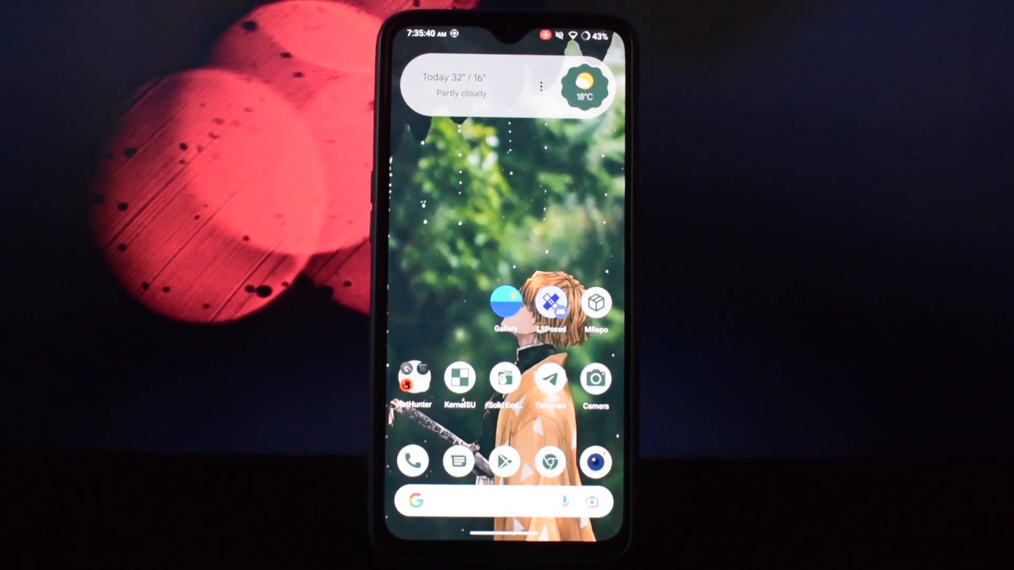
Open MRepo briefly, then return to the home screen
click(595, 302)
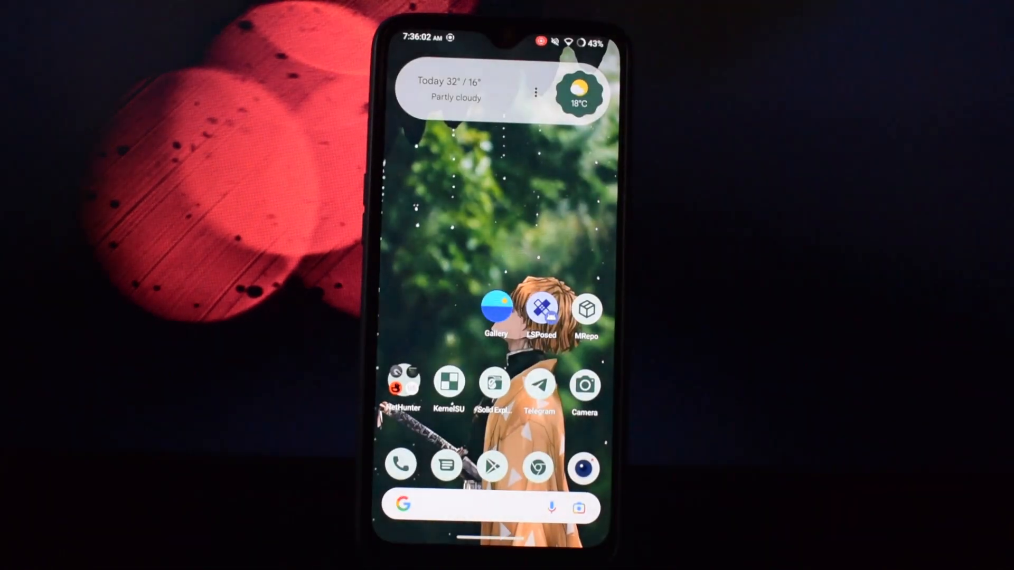
click(584, 308)
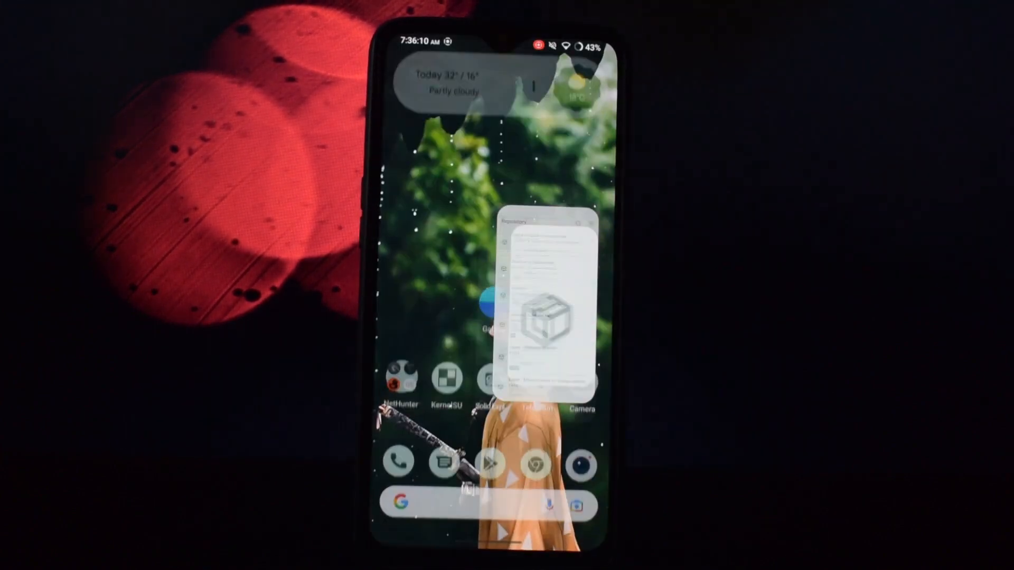
click(548, 304)
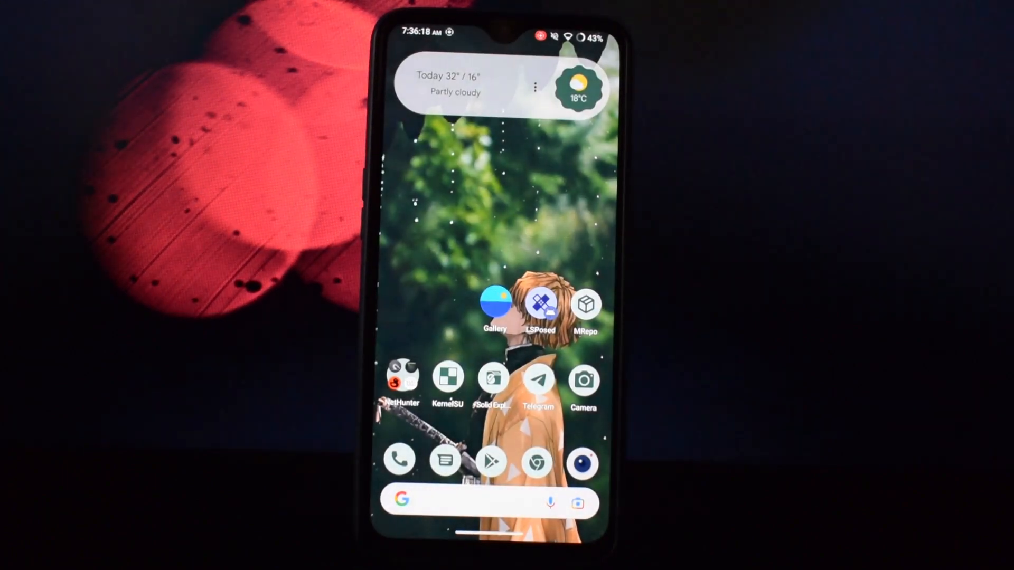
In KernelSU, search 'mr', open MRepo's app profile and switch on SuperUser
click(447, 379)
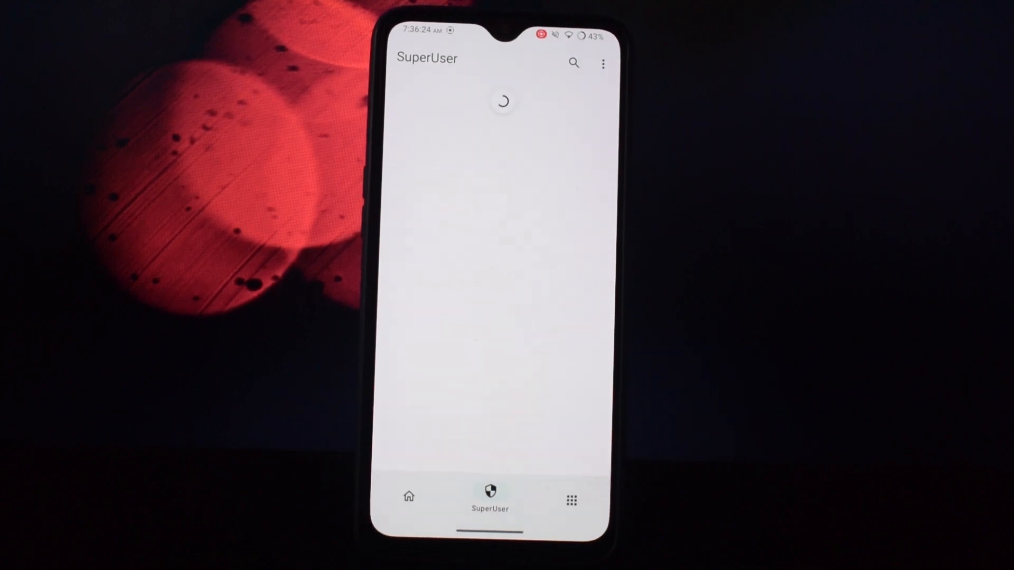
text(mr)
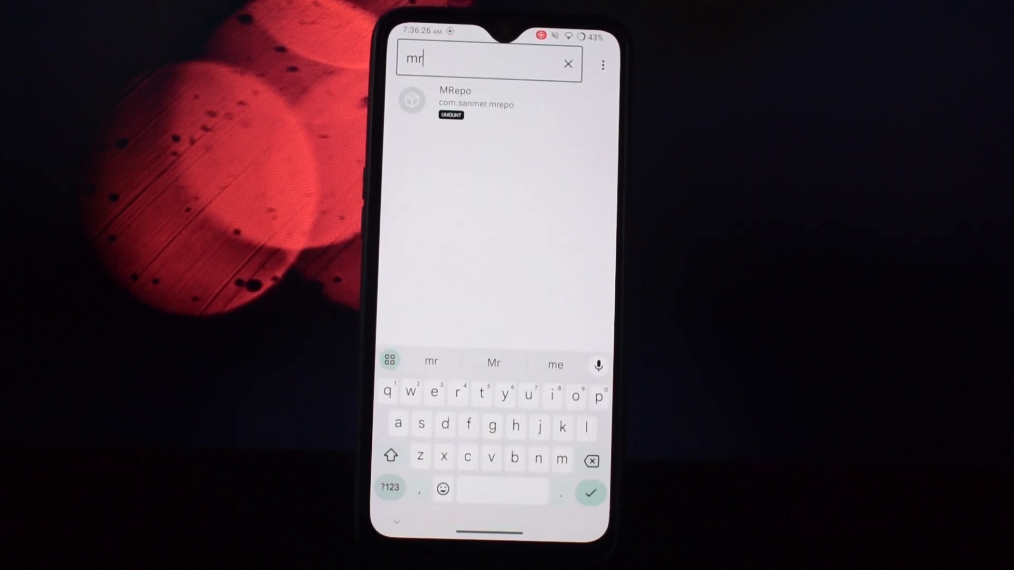
click(476, 102)
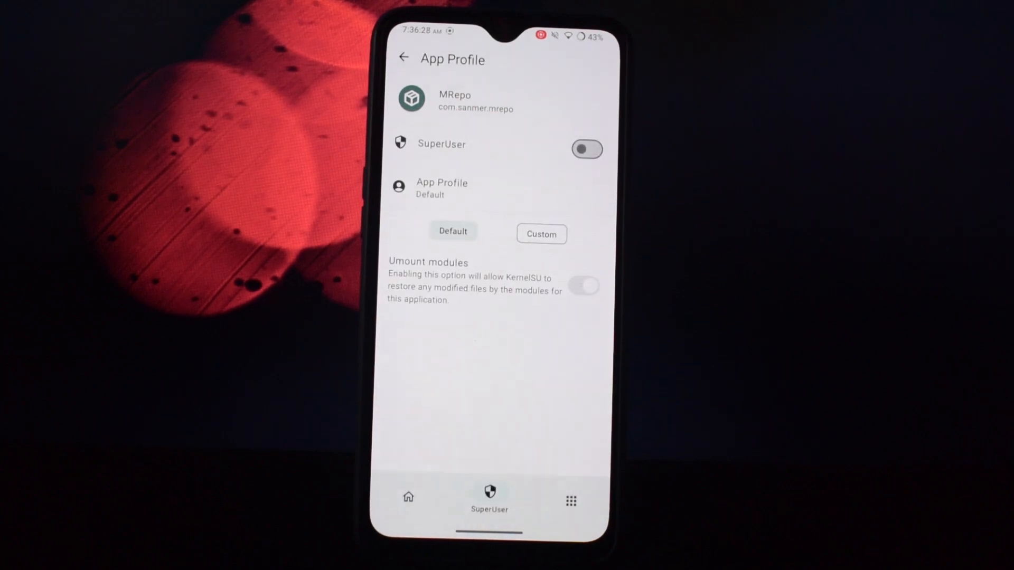
click(586, 149)
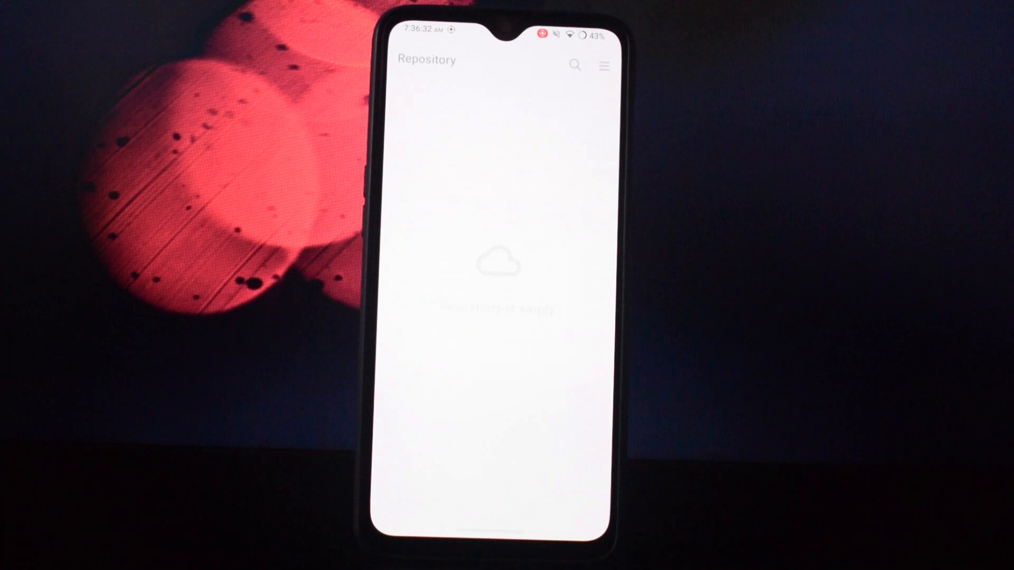
click(489, 494)
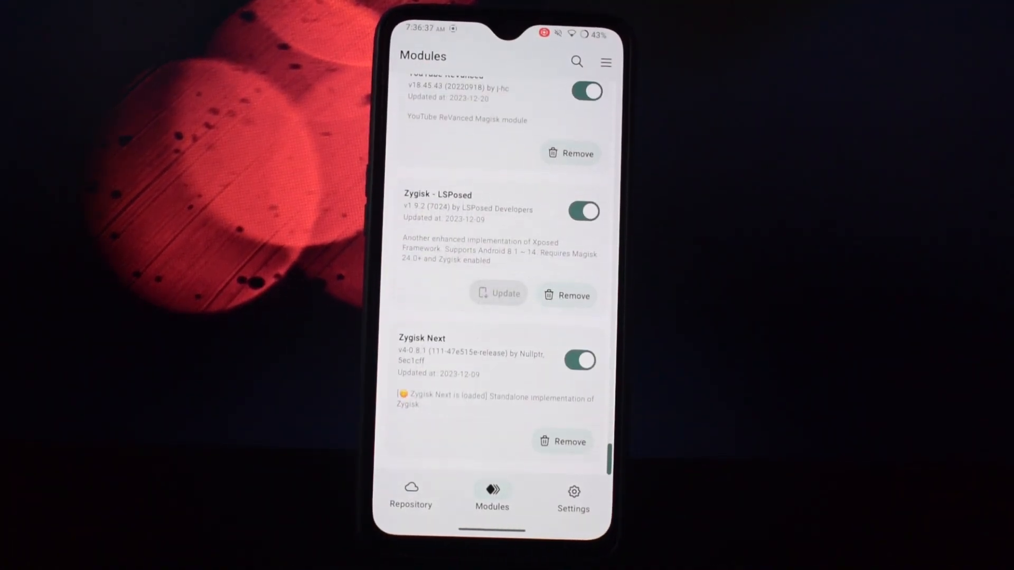
Browse installed Zygisk modules and the Repository's online modules, then view the root-status Settings page
scroll(down, 3)
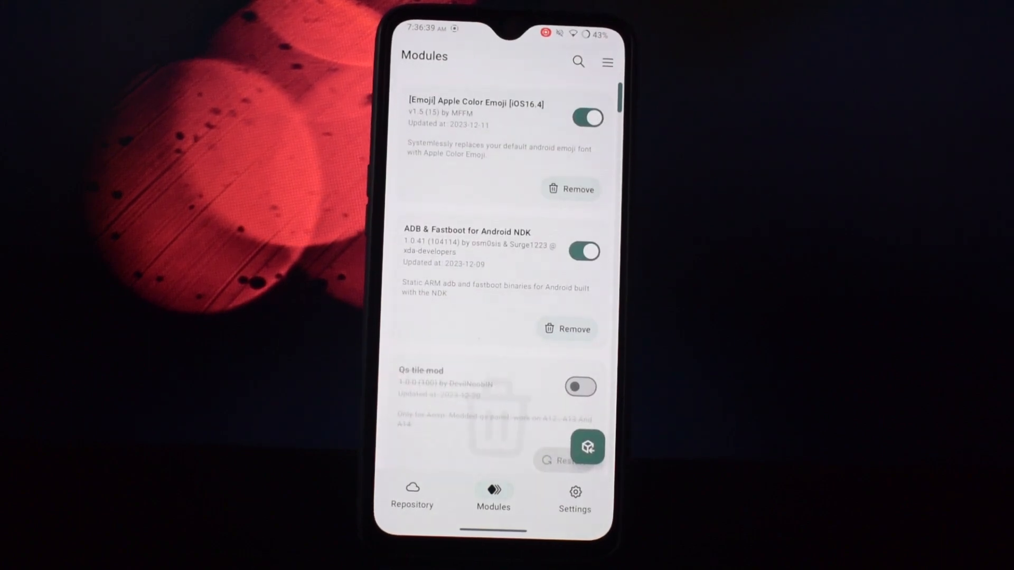
click(412, 492)
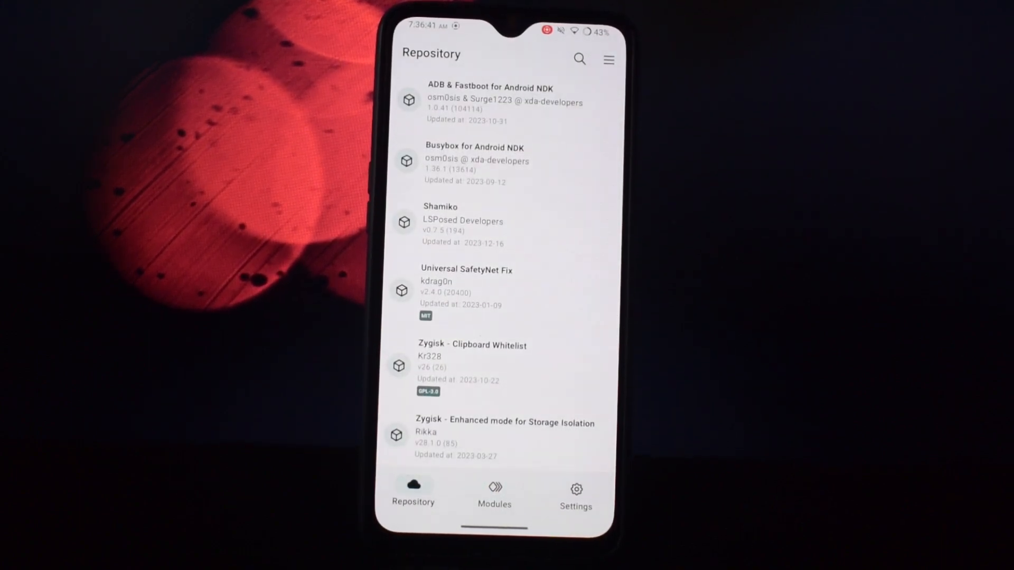
scroll(down, 3)
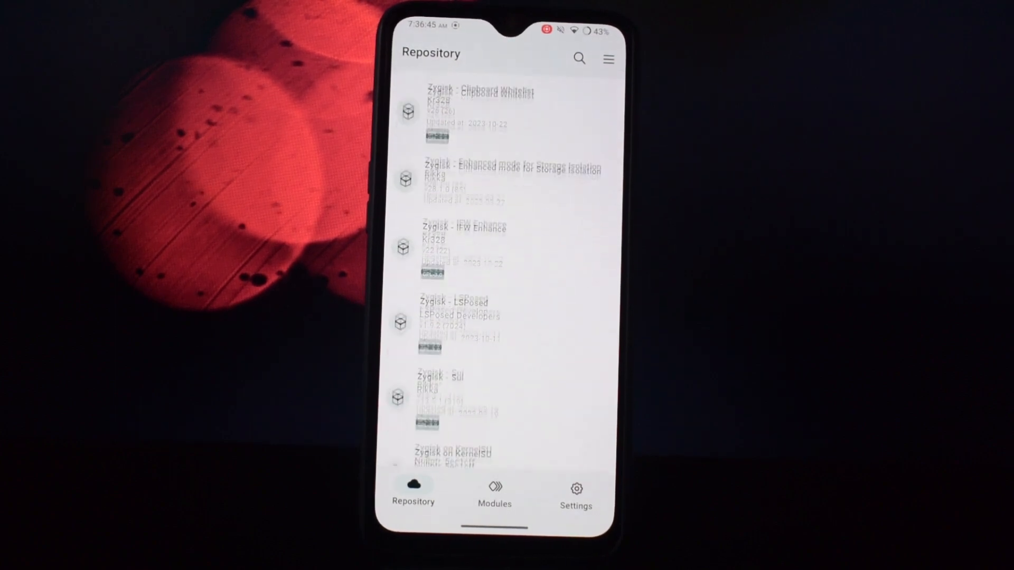
scroll(down, 3)
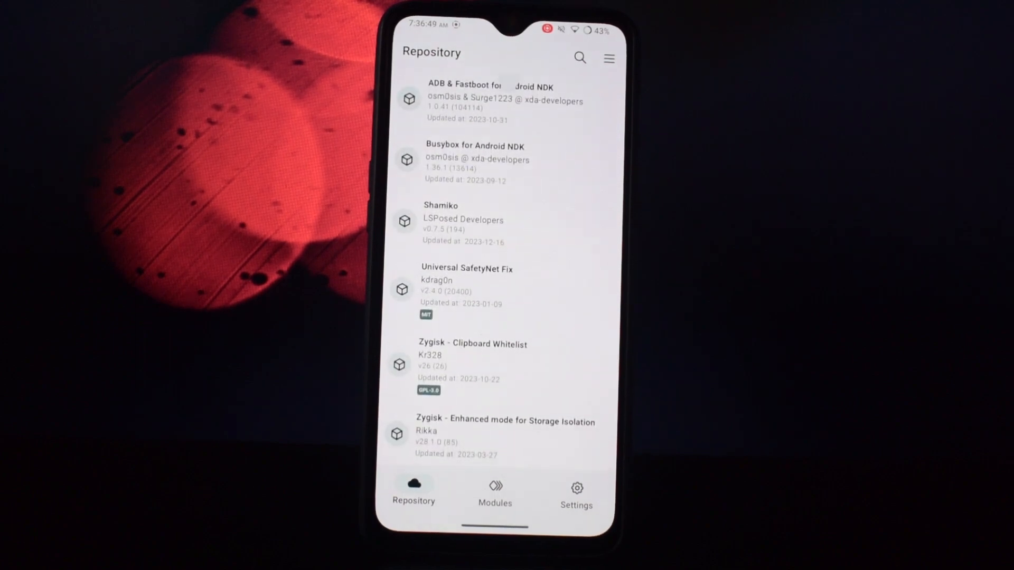
scroll(down, 3)
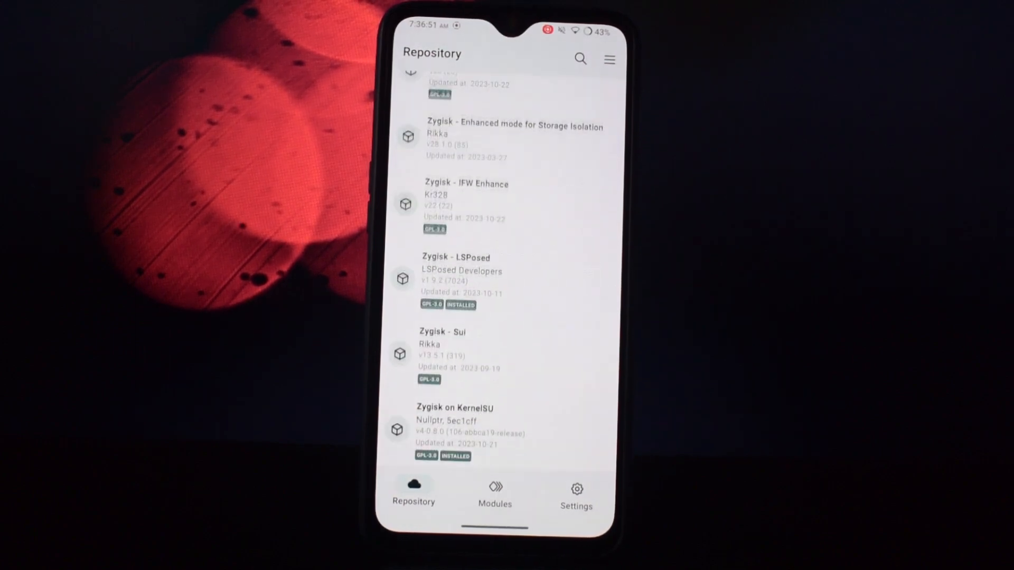
click(575, 491)
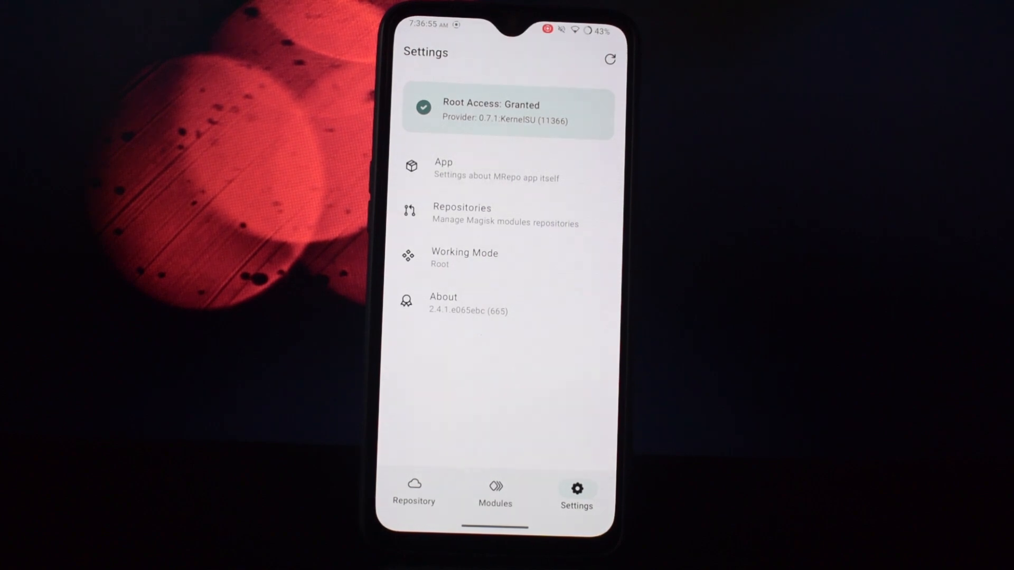
click(462, 214)
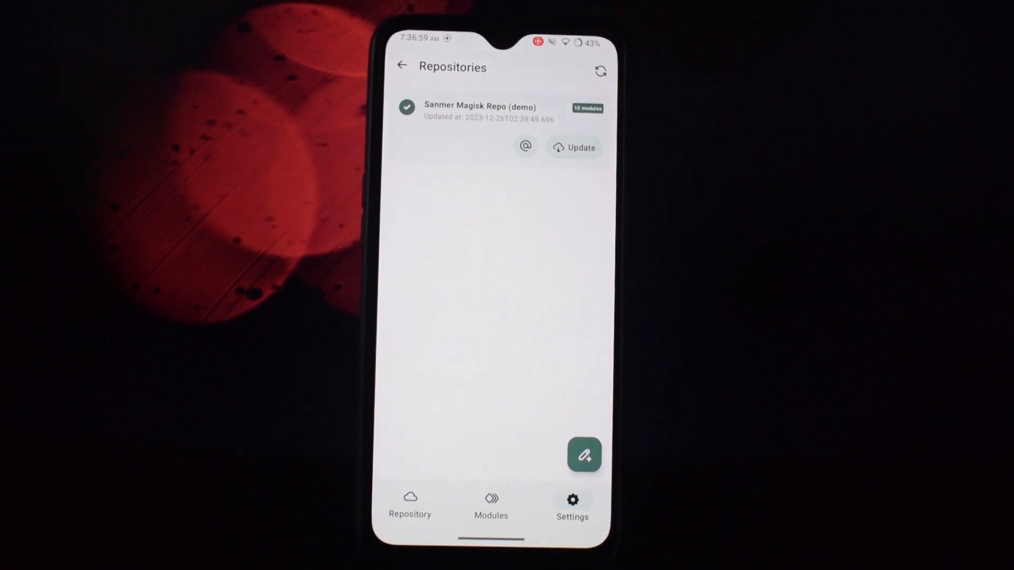
click(584, 456)
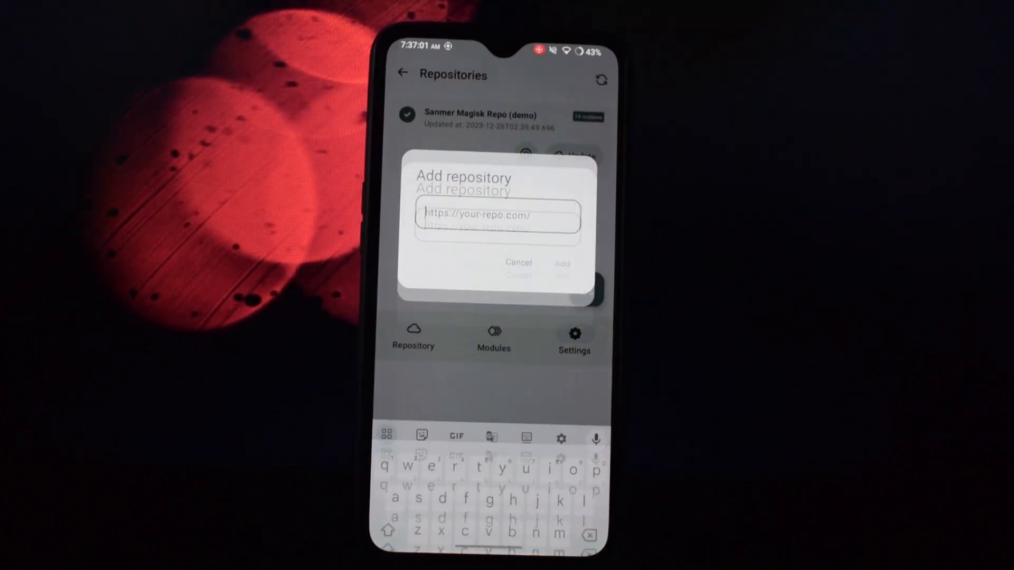
click(518, 263)
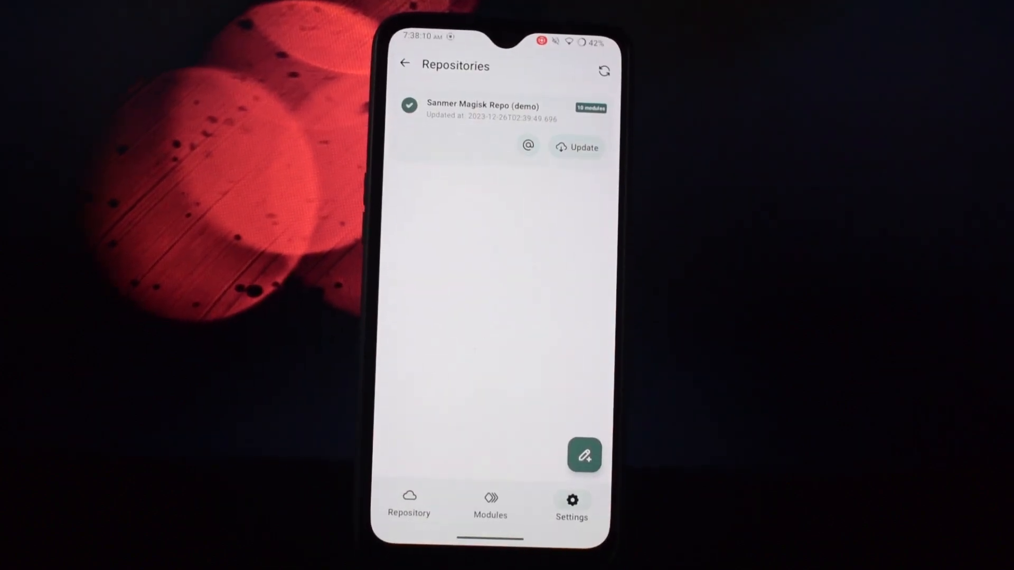
click(571, 500)
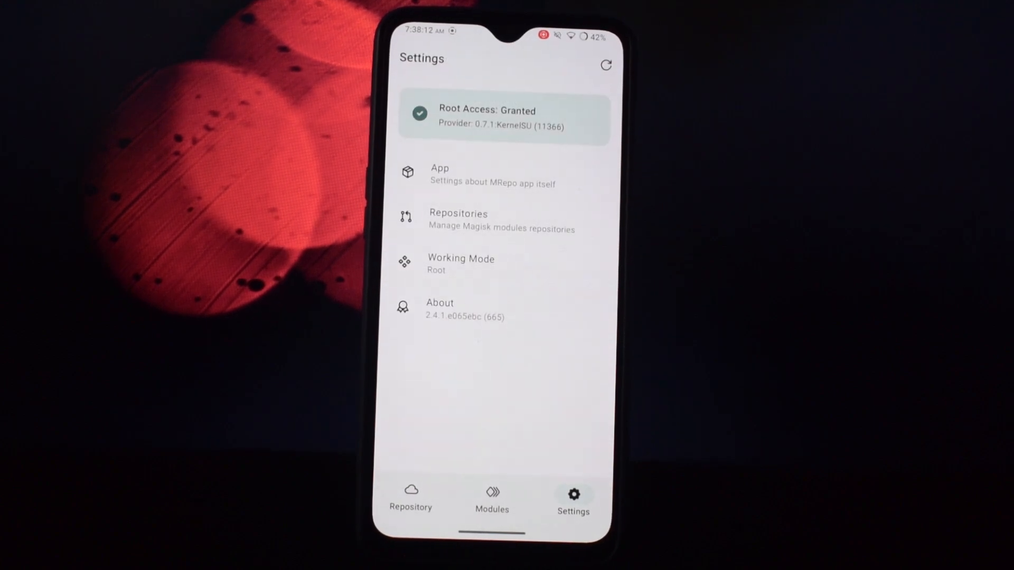
Enter MRepo's App settings and preview the App Theme palette and dark mode choices
click(492, 174)
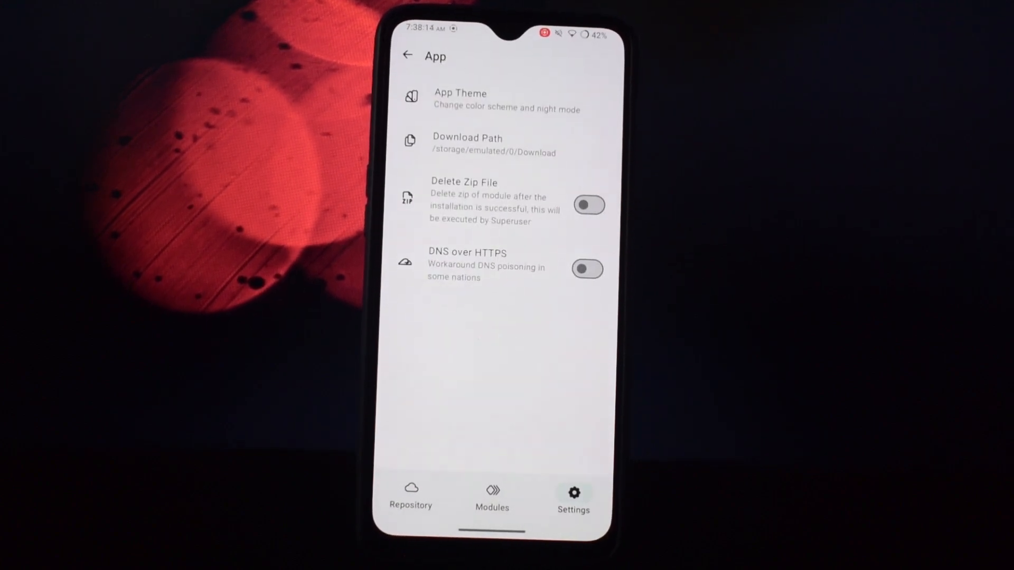
click(460, 100)
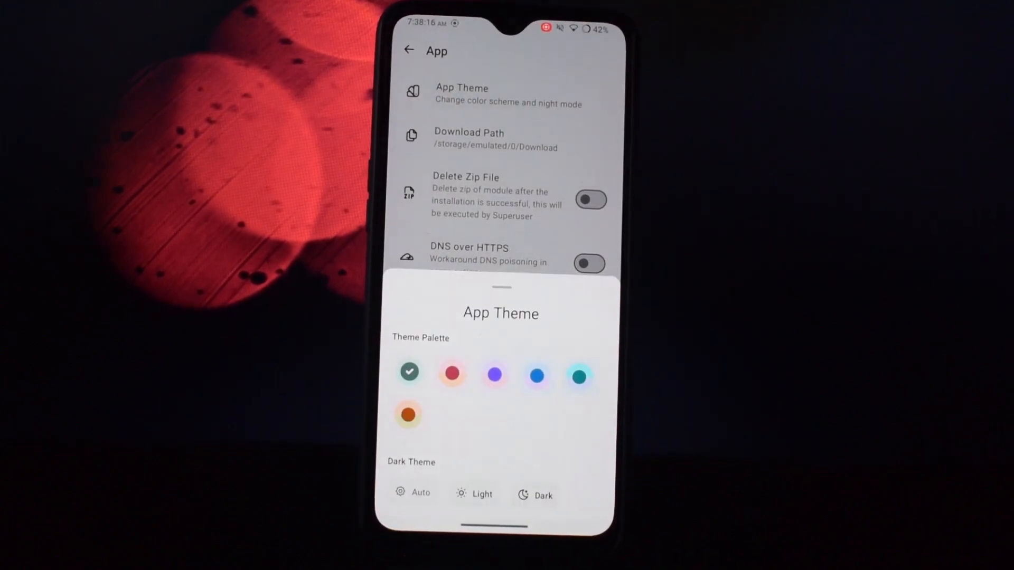
click(537, 375)
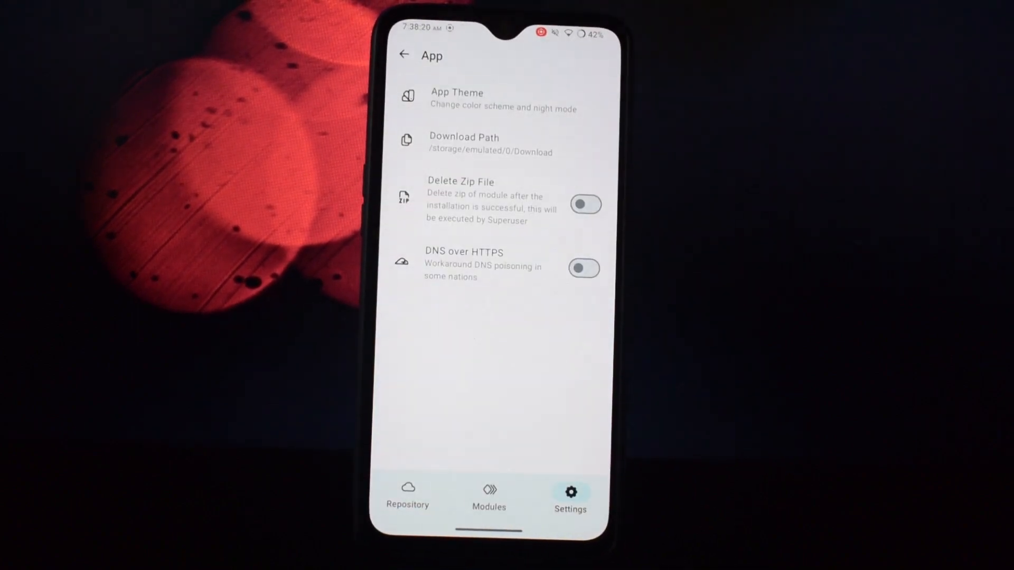
click(457, 100)
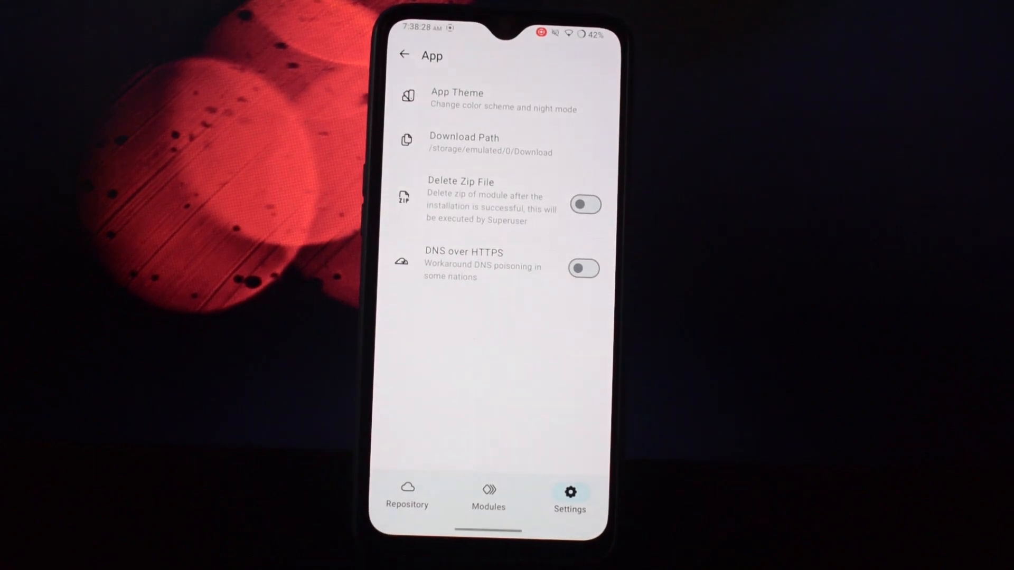
Turn Delete Zip File on, keep DNS over HTTPS off, and go back to Settings
click(585, 204)
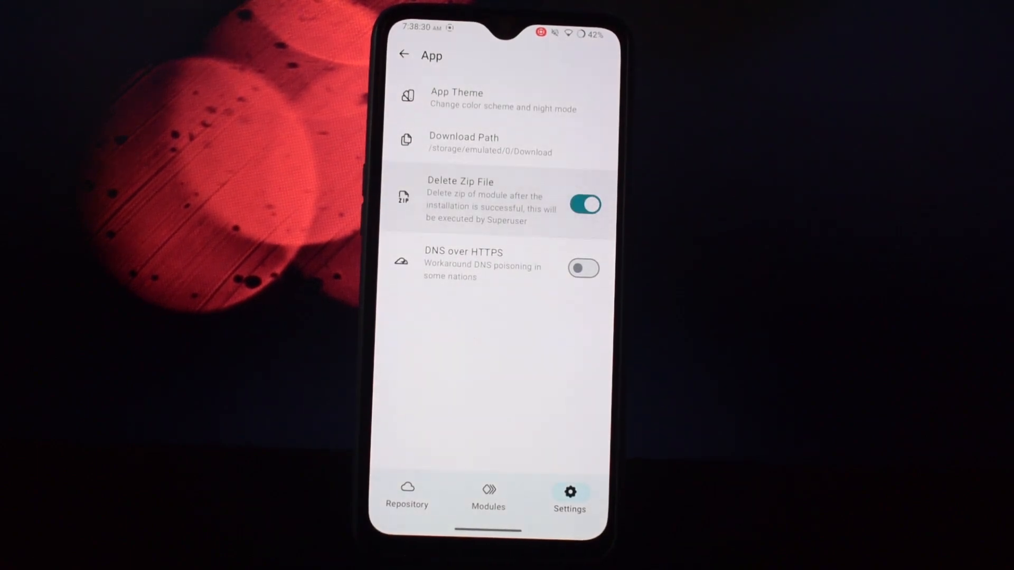
click(582, 268)
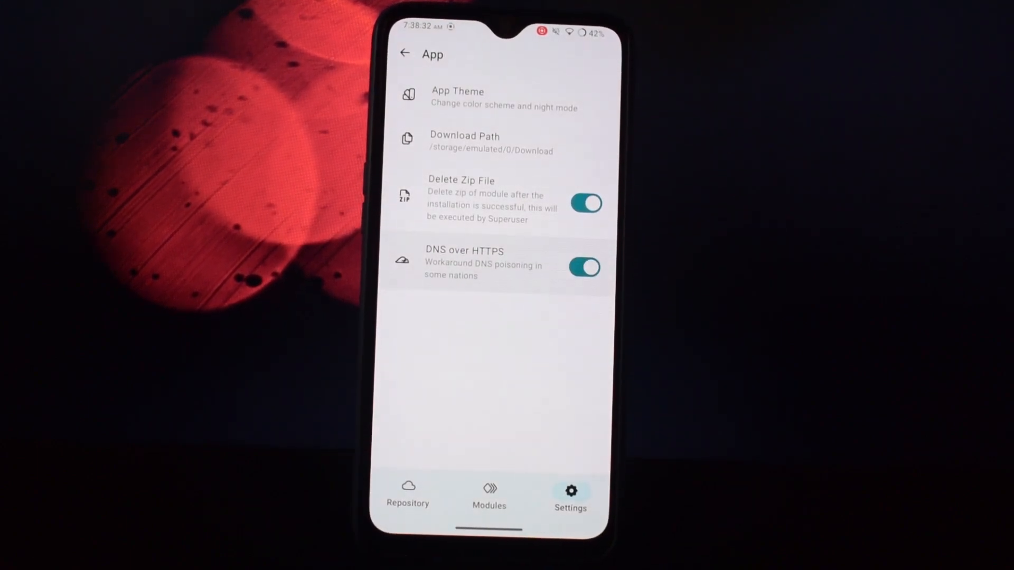
click(584, 268)
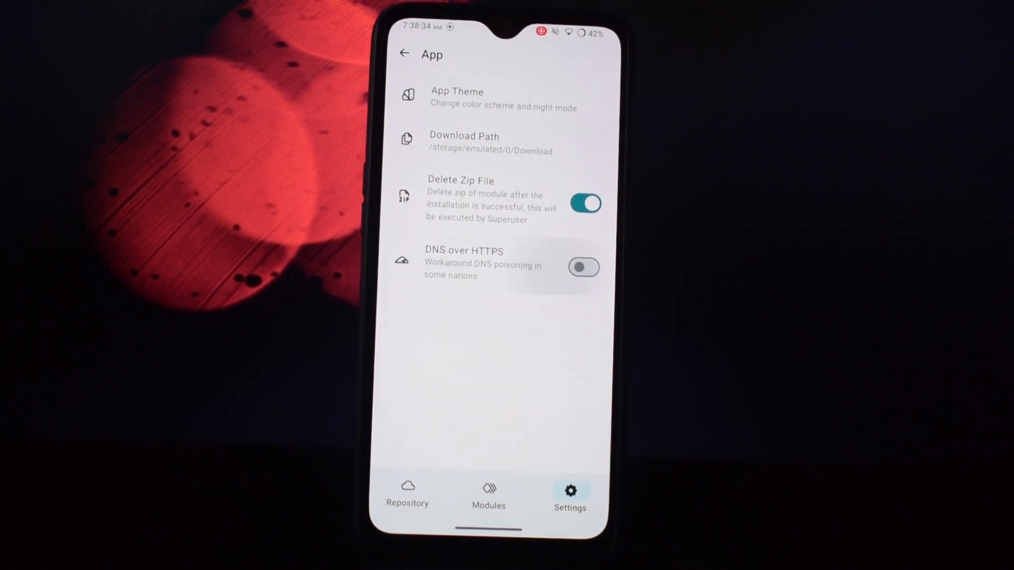
click(404, 54)
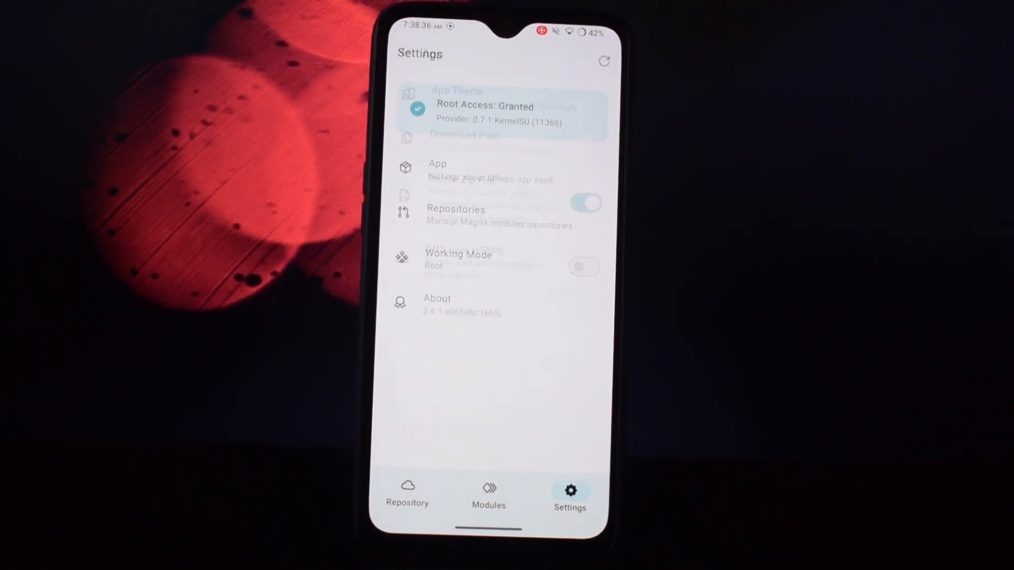